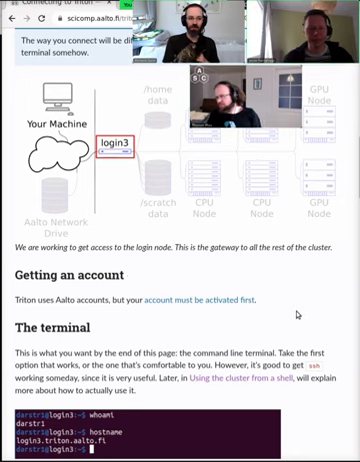
Scroll the Connecting to Triton page past the terminal example to the Connecting via ssh section
scroll("down", 3)
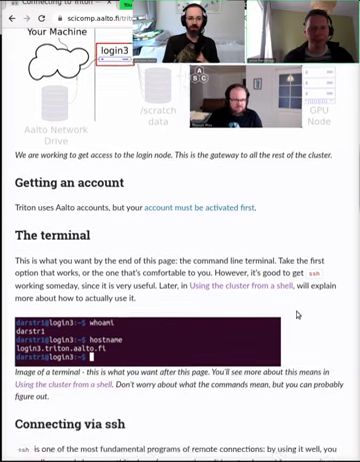
scroll("down", 3)
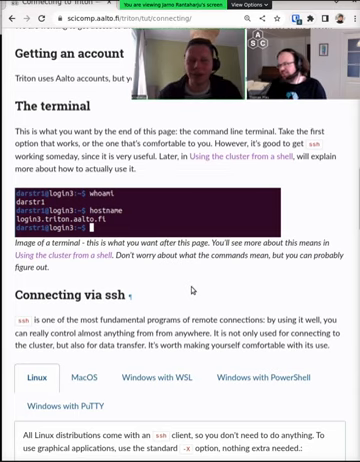
scroll("down", 3)
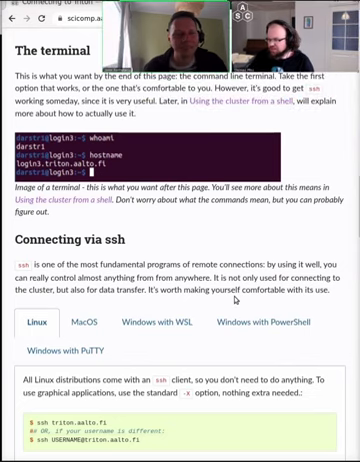
scroll("down", 3)
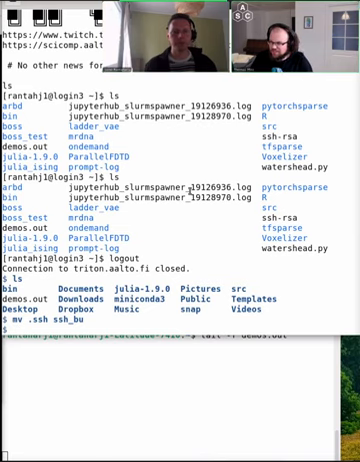
Clear the terminal screen with clear and begin an ssh command
type("clear")
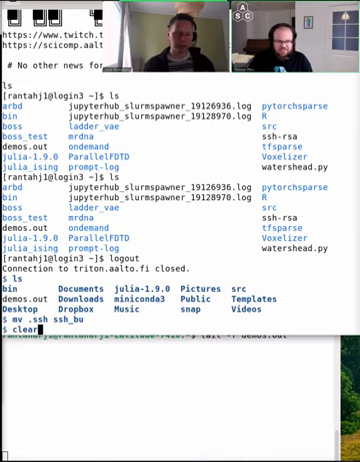
key("Return")
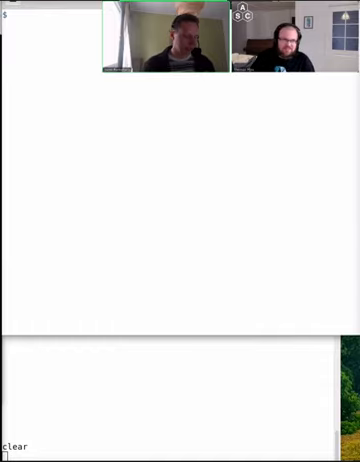
type("ssh")
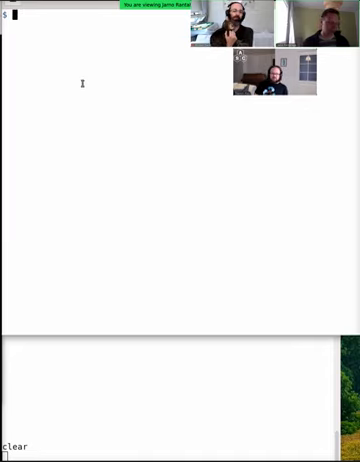
Run whoami to show the local username
type("wb")
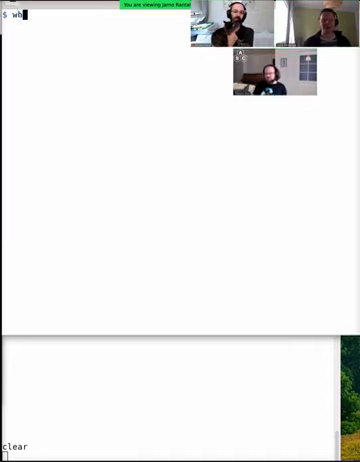
type("hoam")
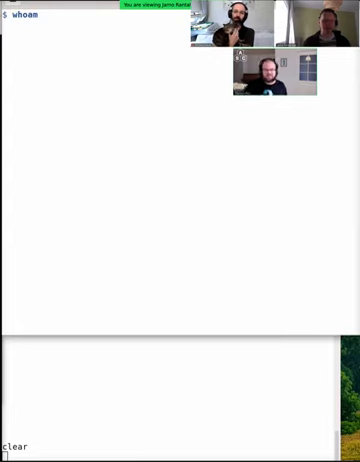
type("i")
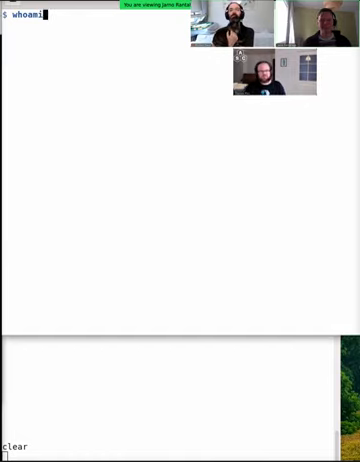
key("Return")
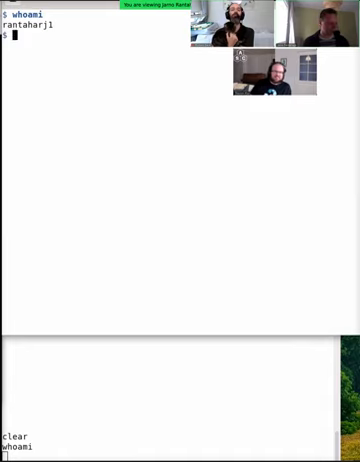
type("ssh")
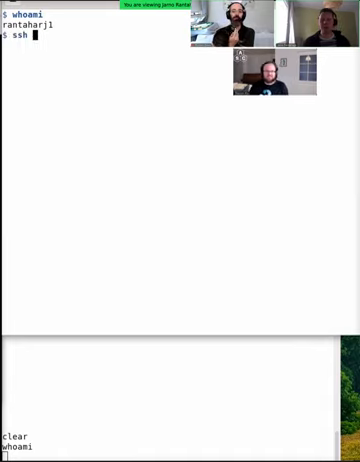
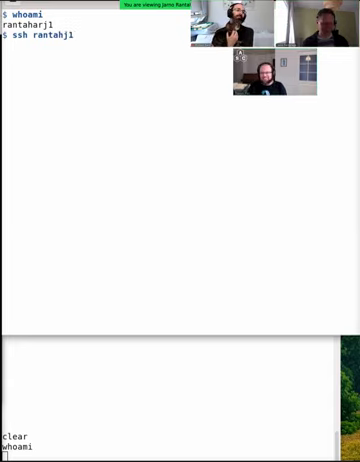
type("@")
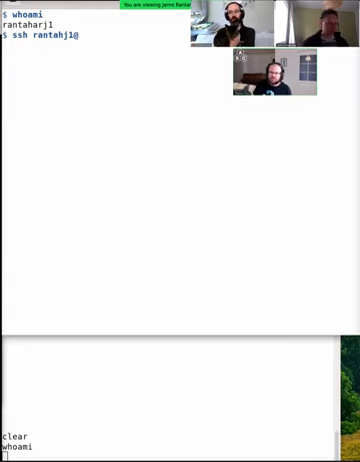
type("triton")
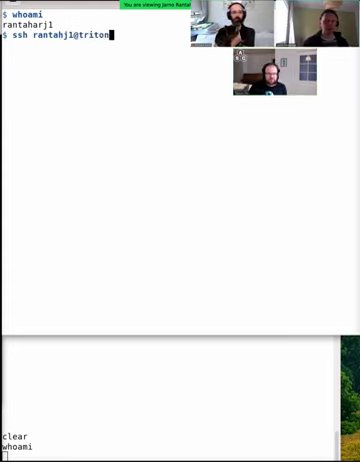
type(".aalto.fi")
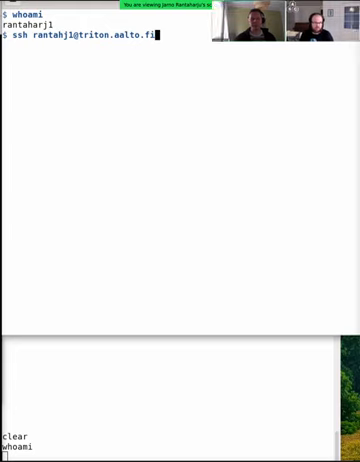
key("Return")
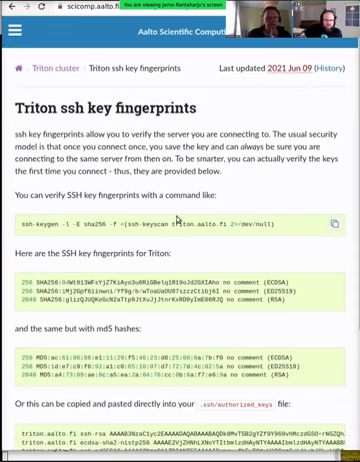
Scroll the Triton ssh key fingerprints page to view the SHA256 and md5 fingerprints
scroll("down", 3)
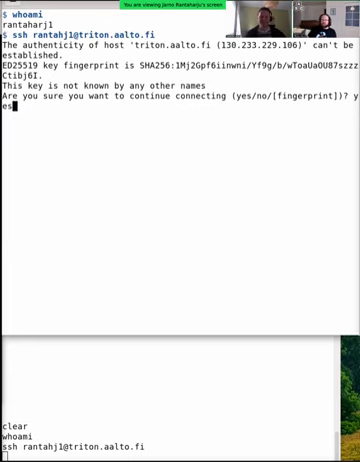
Confirm the yes answer to trust triton.aalto.fi's host key
key("Return")
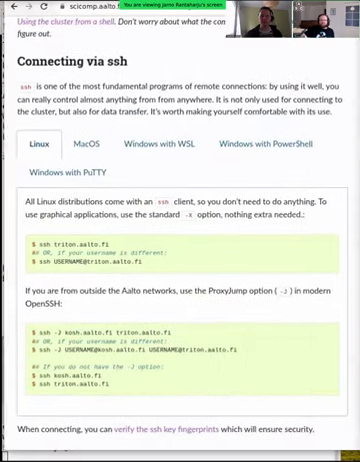
Scroll back up to the ProxyJump (-J) example under the Linux tab
scroll("up", 3)
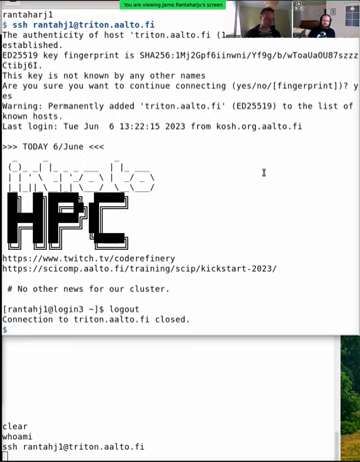
type("s")
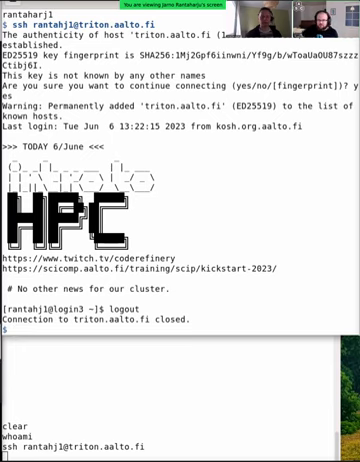
type("ssh -J")
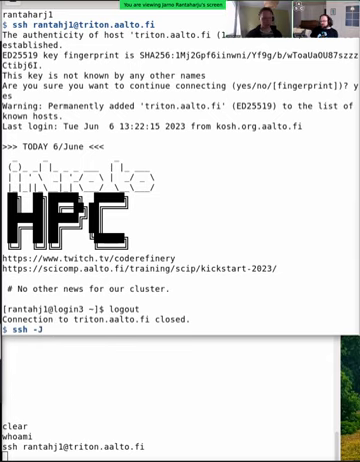
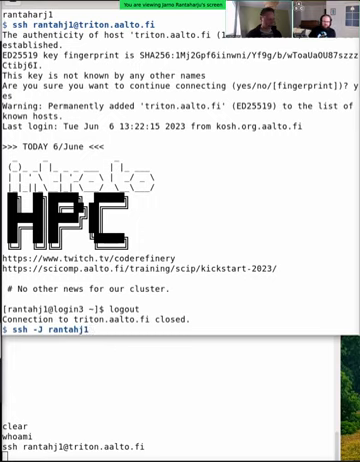
type("@kosh.aalto.fi")
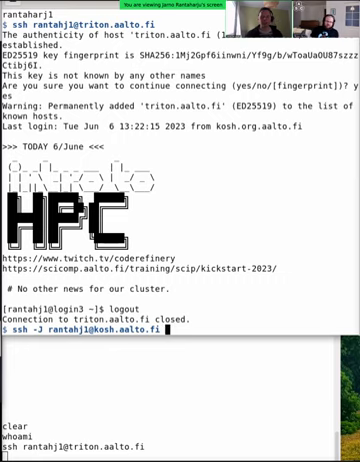
type("ranta")
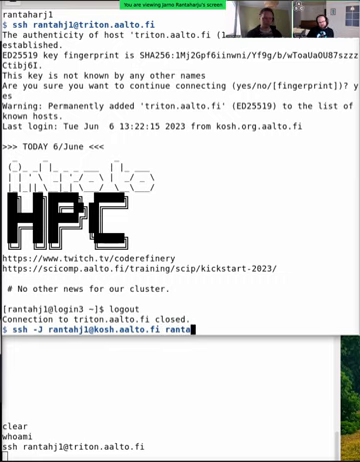
type("1@a")
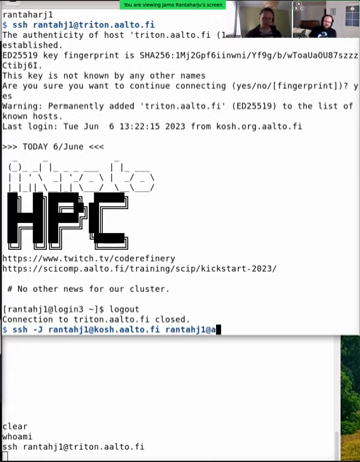
type("triton.aalto.fi")
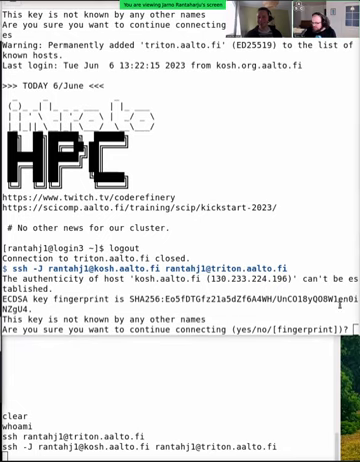
Answer yes to kosh's fingerprint prompt to reach the Triton login banner
type("ye")
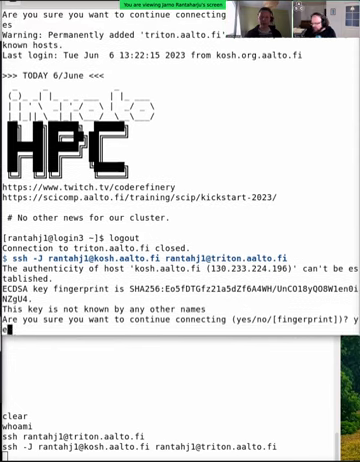
type("yes")
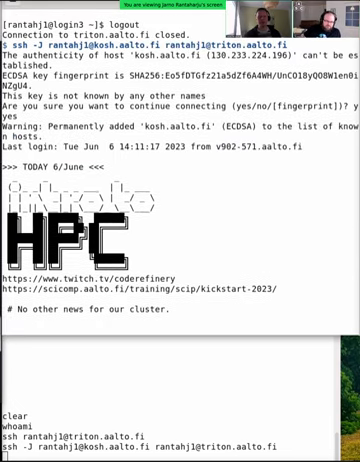
key("Return")
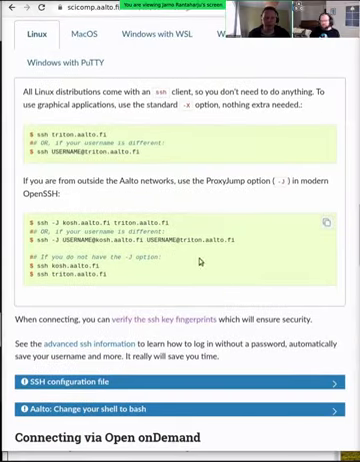
scroll("down", 3)
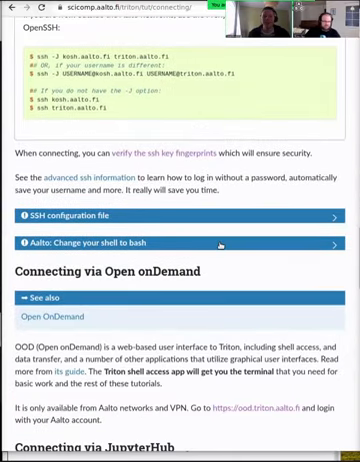
left_click(180, 215)
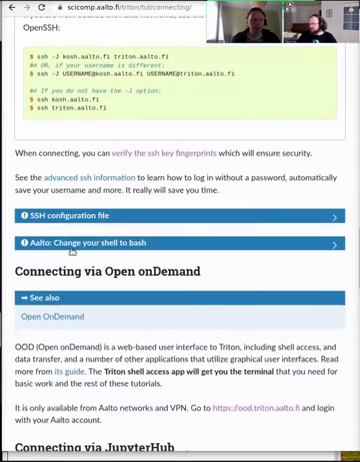
scroll("down", 3)
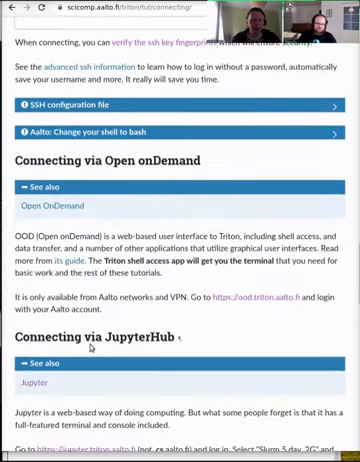
scroll("down", 3)
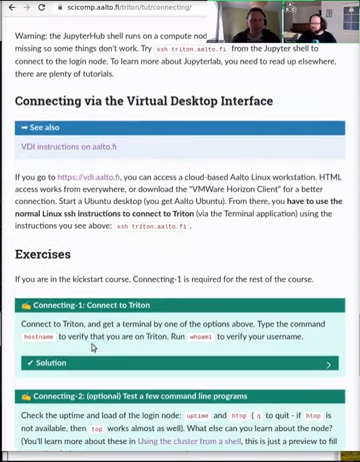
scroll("down", 3)
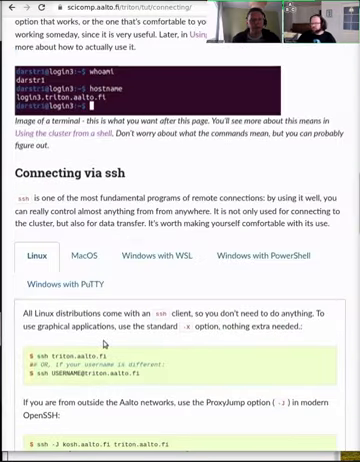
scroll("down", 3)
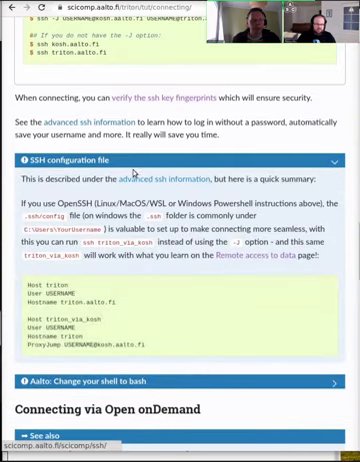
scroll("up", 3)
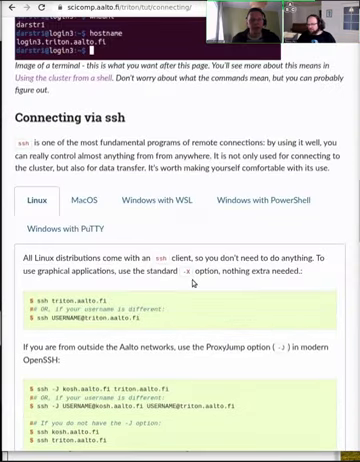
scroll("down", 3)
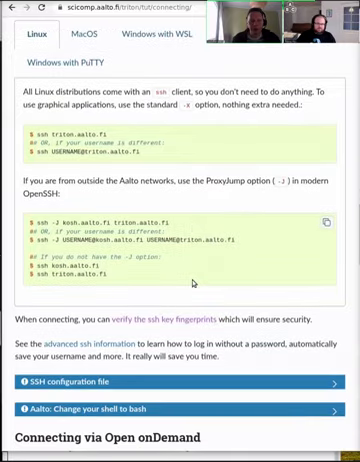
scroll("up", 3)
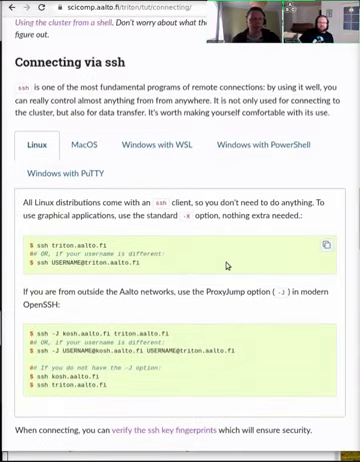
scroll("down", 3)
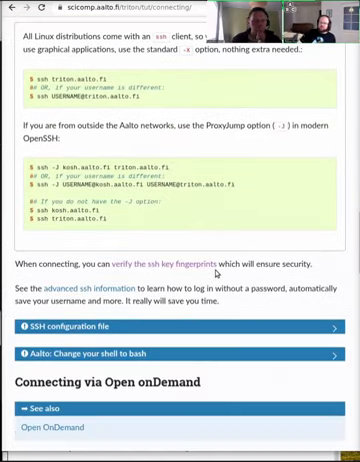
scroll("down", 3)
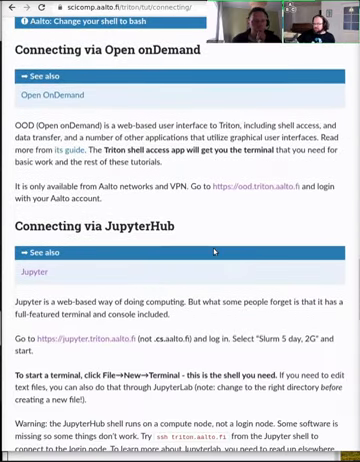
scroll("up", 3)
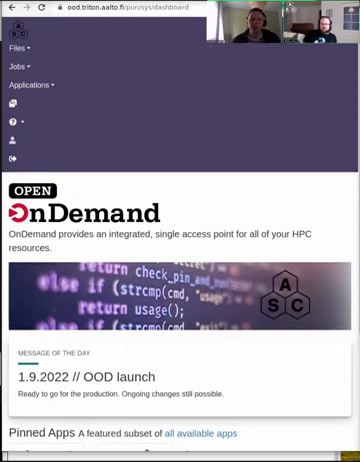
Open the OnDemand navigation menu showing Files, Jobs and Applications sections
scroll("down", 3)
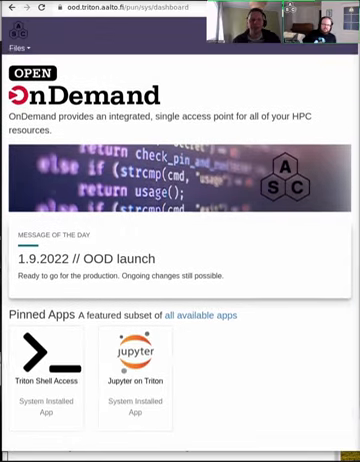
left_click(13, 45)
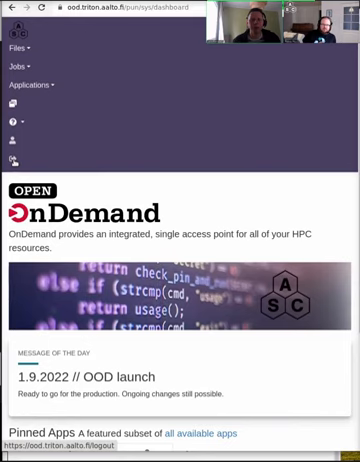
scroll("down", 3)
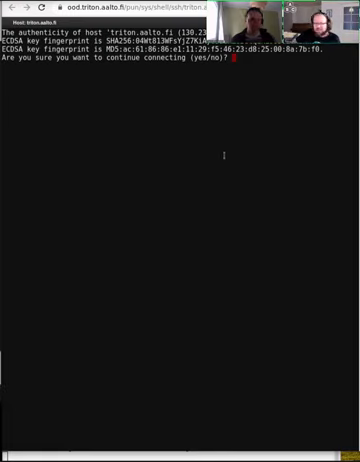
Accept triton.aalto.fi's host key in the web shell, reach login3, then log out
type("yes")
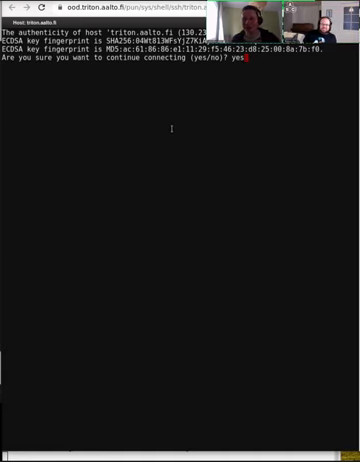
key("Return")
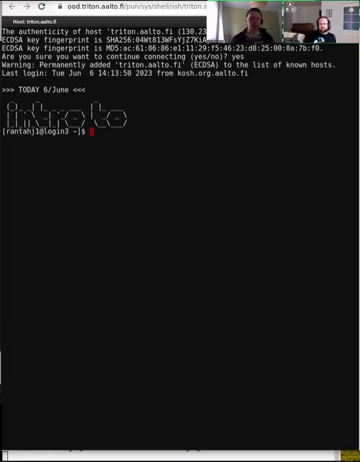
type("logout")
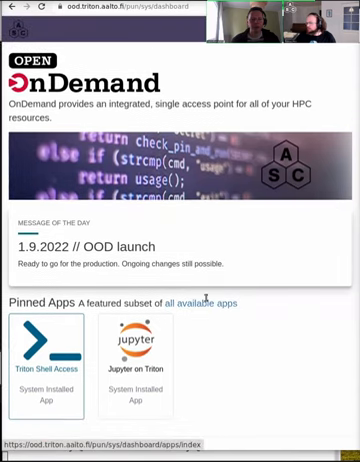
Open the All Apps listing and briefly view the Applications dropdown with VScode
left_click(196, 301)
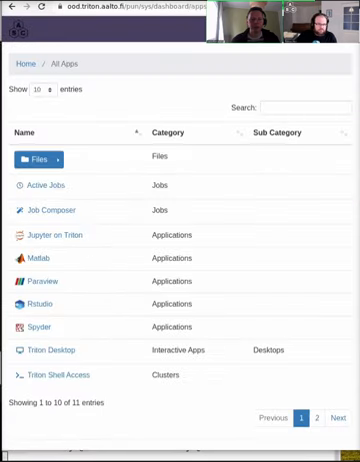
left_click(30, 83)
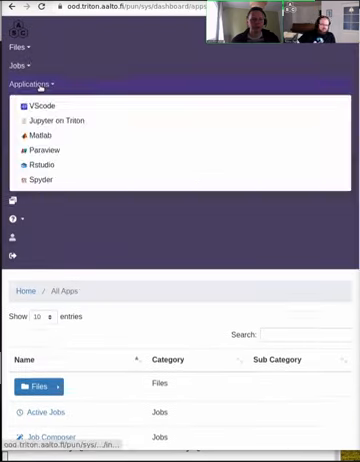
left_click(38, 83)
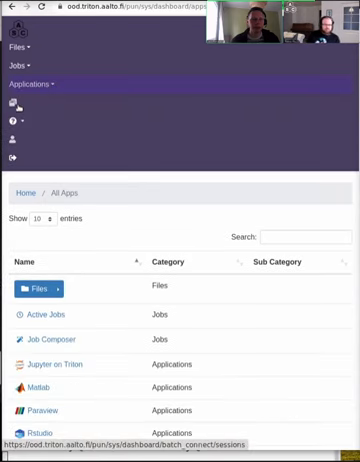
mouse_move(11, 103)
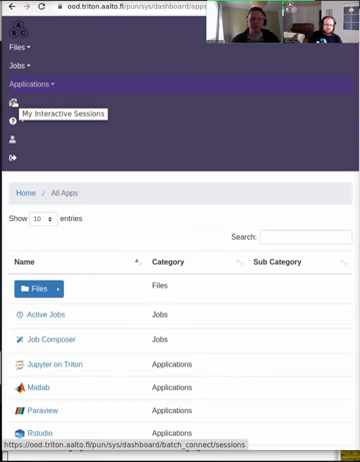
mouse_move(231, 120)
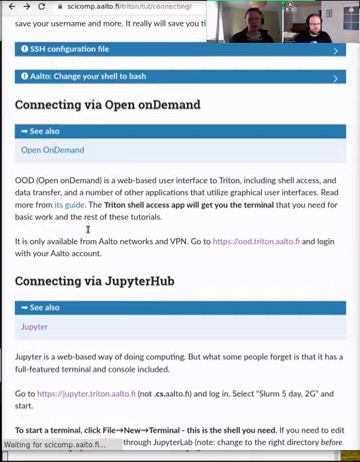
scroll("up", 3)
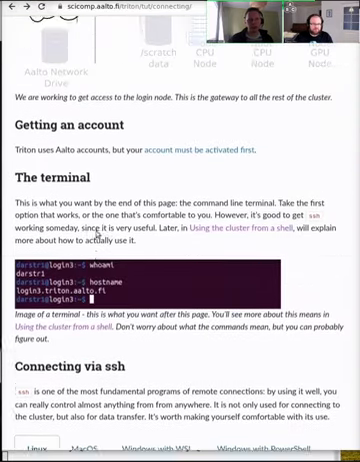
scroll("up", 3)
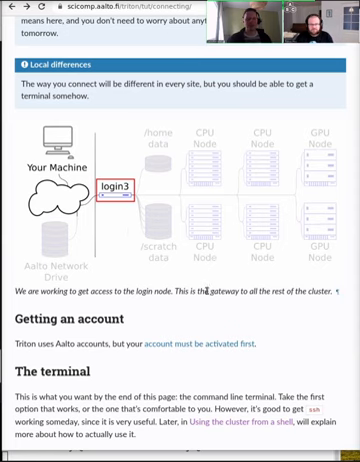
double_click(327, 294)
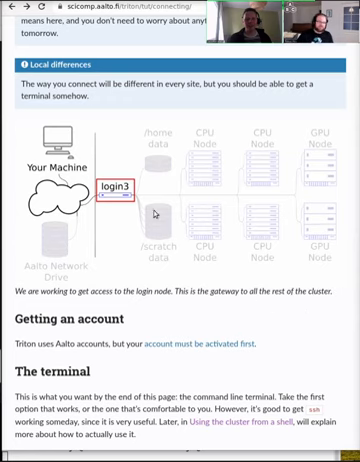
mouse_move(187, 184)
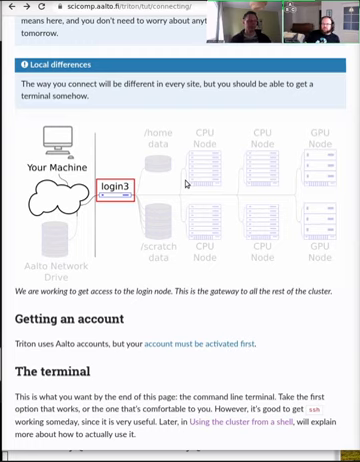
scroll("down", 3)
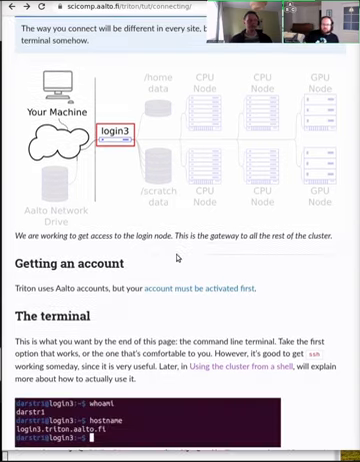
scroll("up", 3)
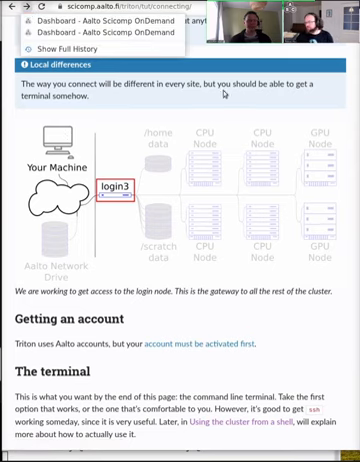
scroll("down", 3)
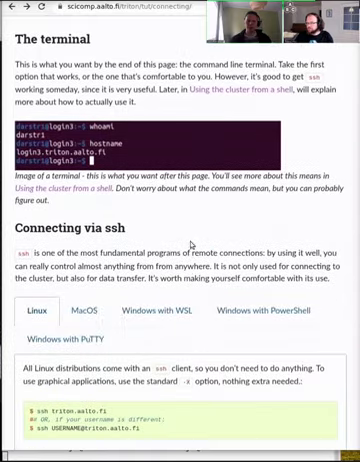
scroll("down", 3)
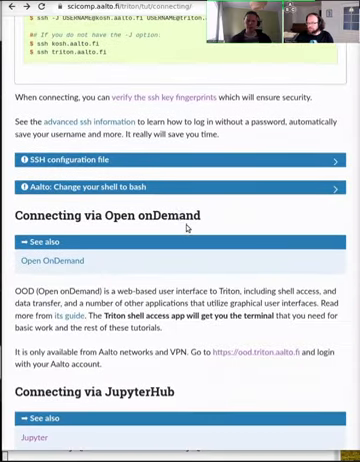
scroll("up", 3)
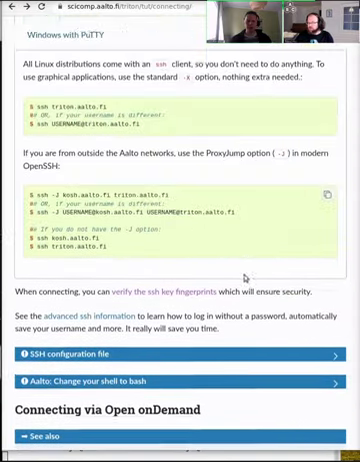
scroll("down", 3)
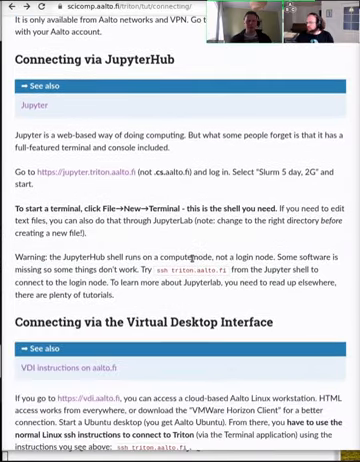
scroll("up", 3)
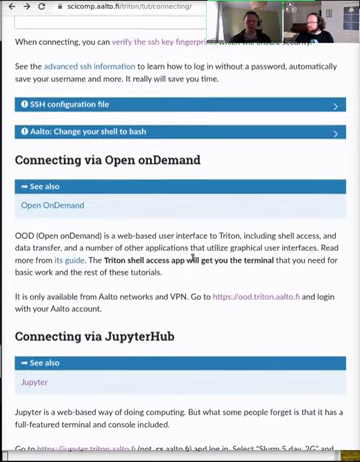
scroll("down", 3)
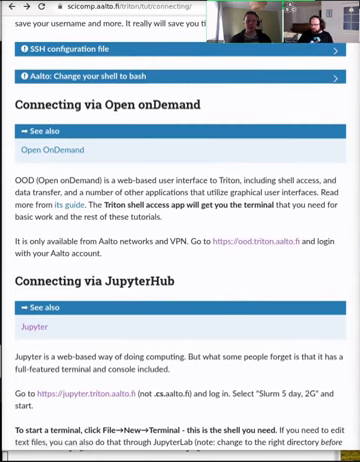
Launch a VScode session on Triton with default cores, memory and time
left_click(53, 150)
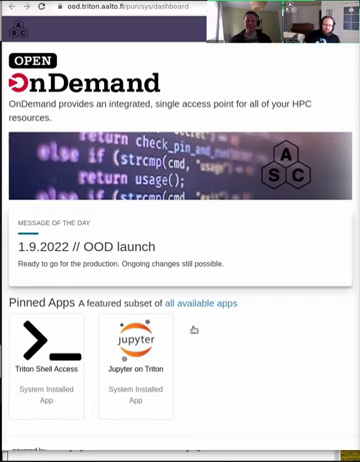
left_click(222, 303)
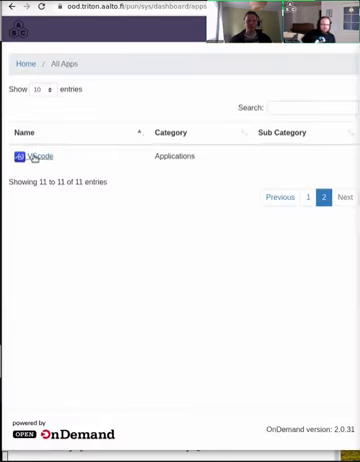
left_click(34, 156)
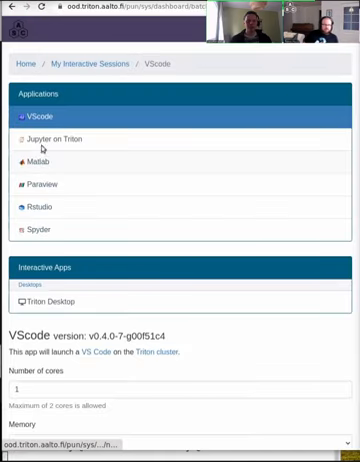
scroll("down", 3)
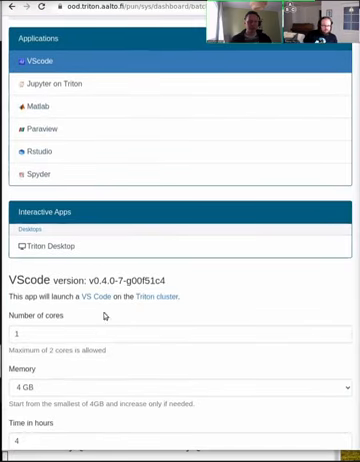
scroll("down", 3)
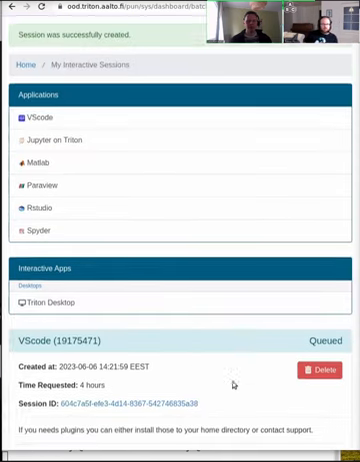
scroll("down", 3)
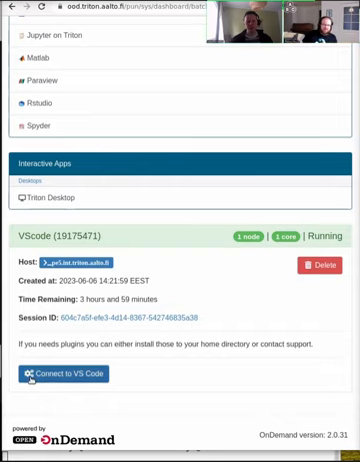
Connect to the running VScode session and scroll through the Triton home directory in Explorer
left_click(60, 373)
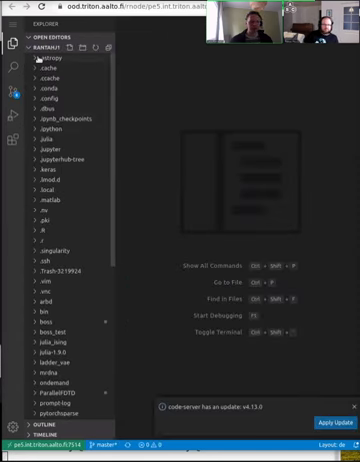
scroll("down", 3)
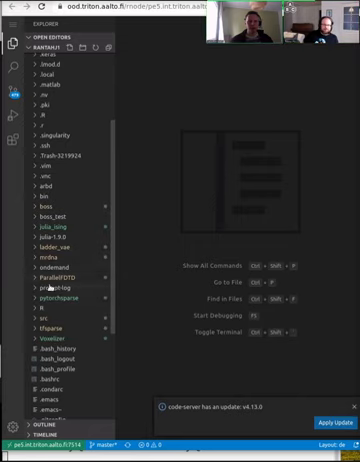
scroll("down", 3)
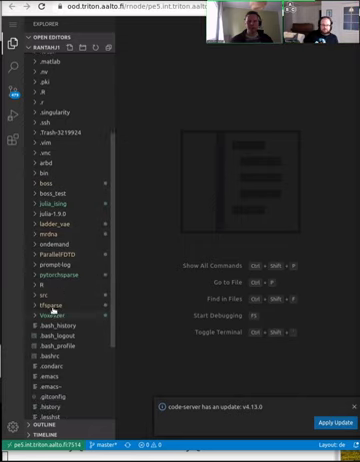
scroll("down", 3)
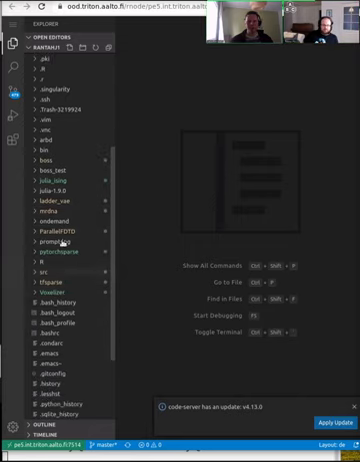
scroll("down", 3)
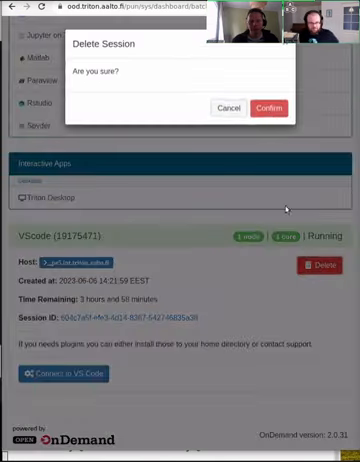
Confirm deletion of the VScode interactive session
left_click(270, 108)
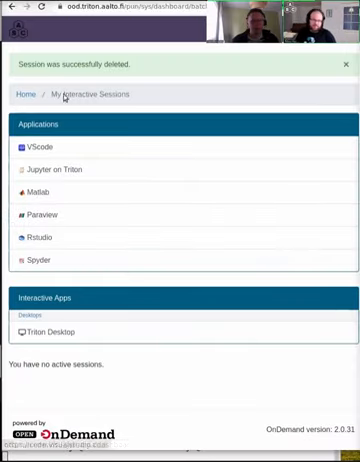